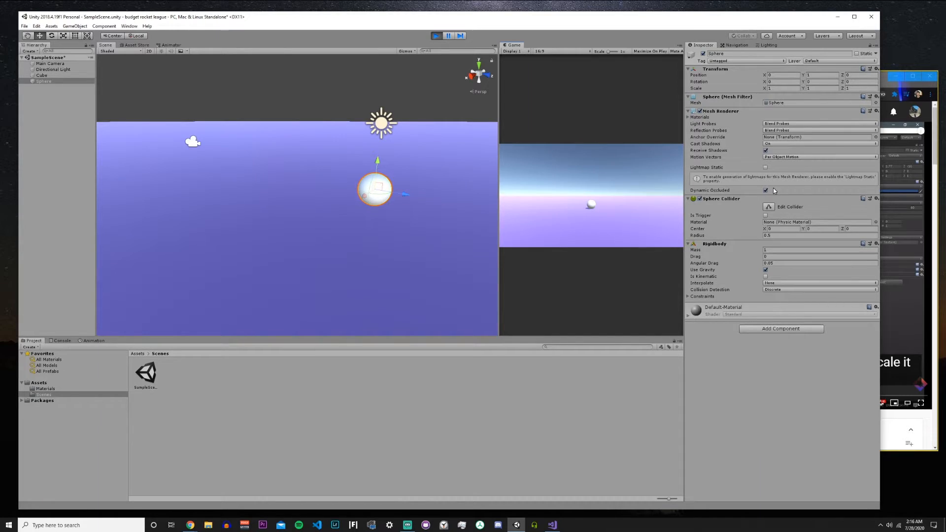
Raise the Sphere to Position Y 2.31 and play the scene maximized to watch it fall.
left_click(438, 36)
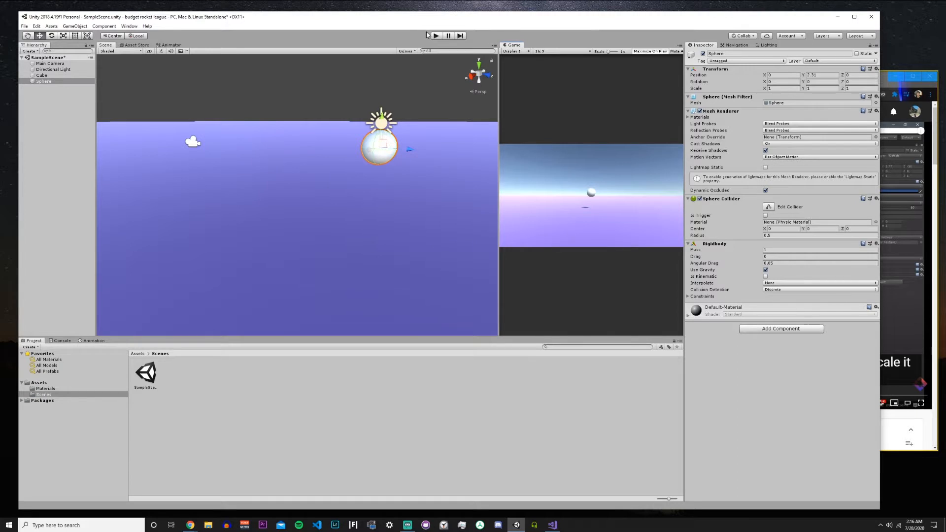
left_click(435, 36)
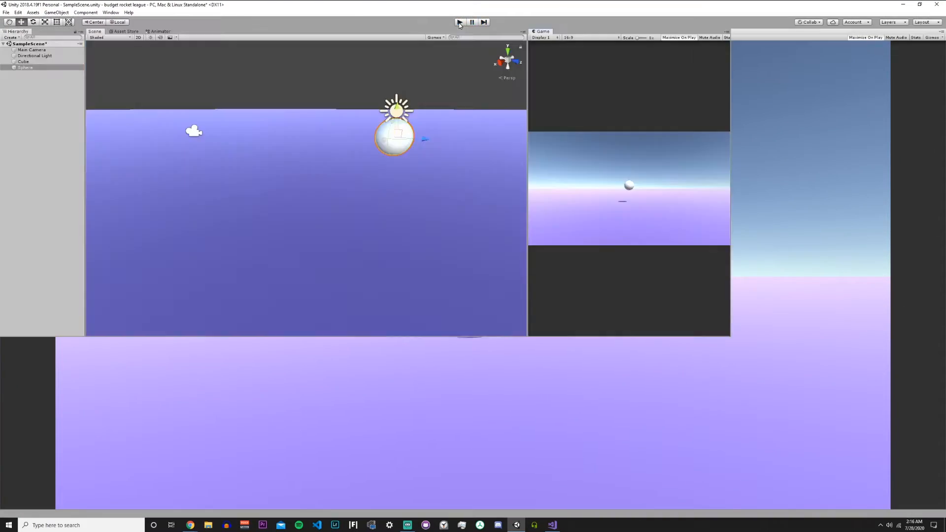
left_click(31, 49)
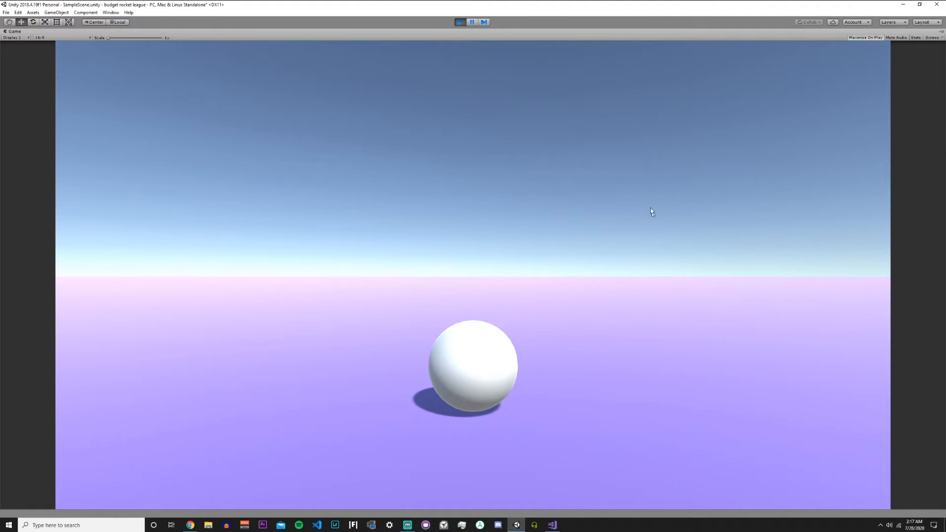
mouse_move(422, 138)
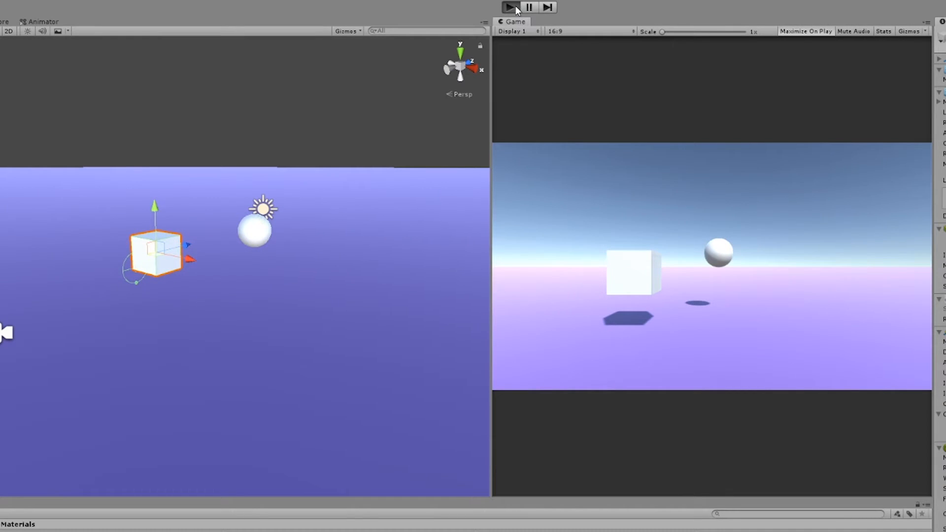
Run the scene to watch the cube and sphere drop, then stop play mode.
left_click(508, 6)
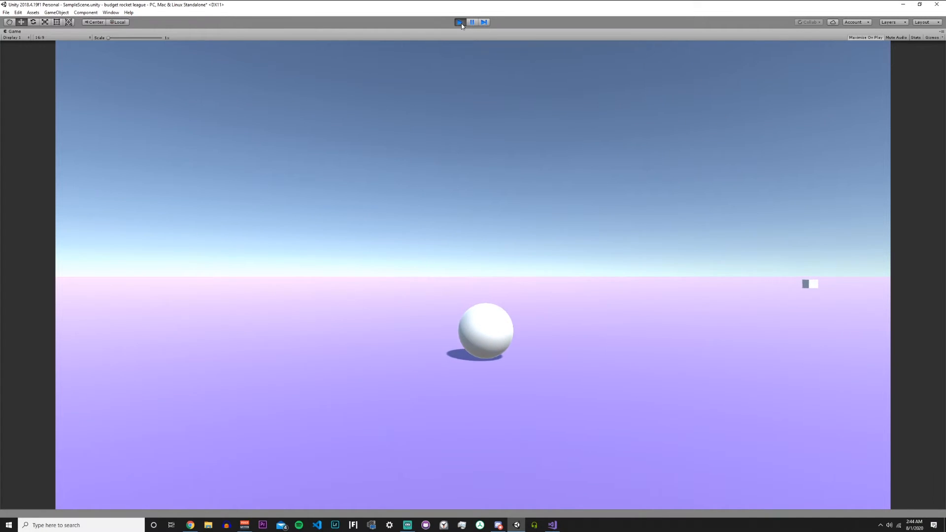
left_click(460, 22)
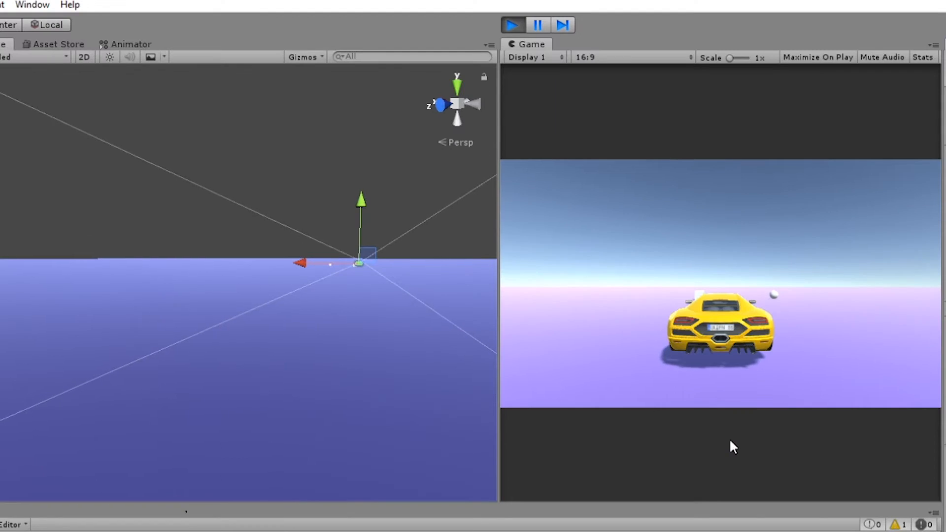
mouse_move(798, 379)
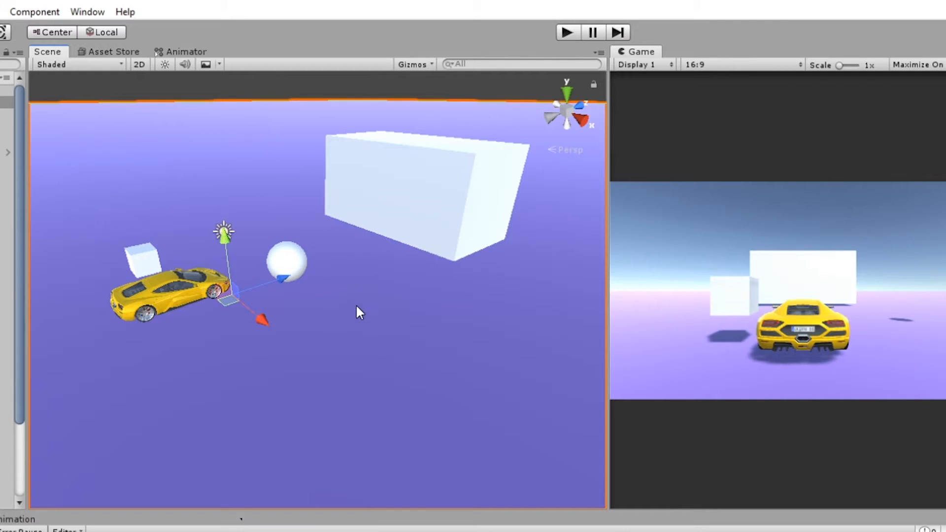
Orbit around the large goal box, then enter play mode to test its particle burst.
left_click_drag(359, 312, 403, 302)
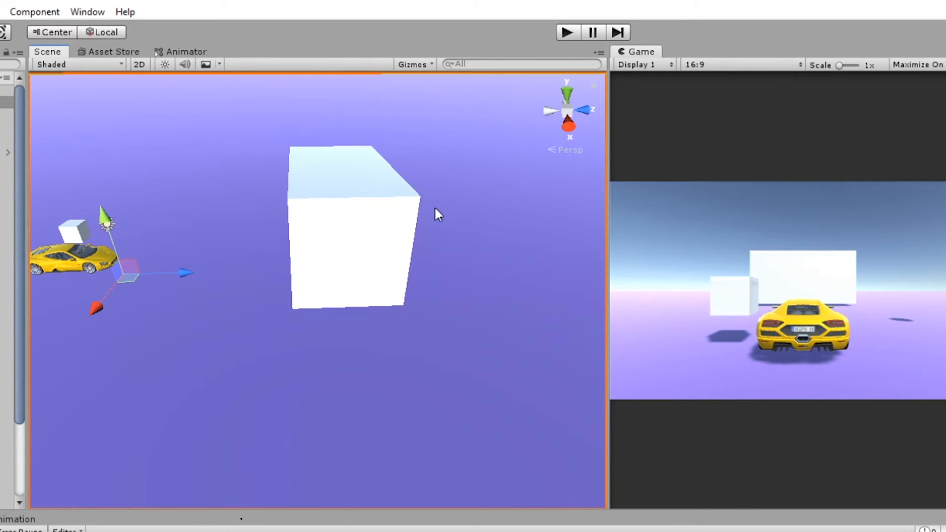
mouse_move(346, 195)
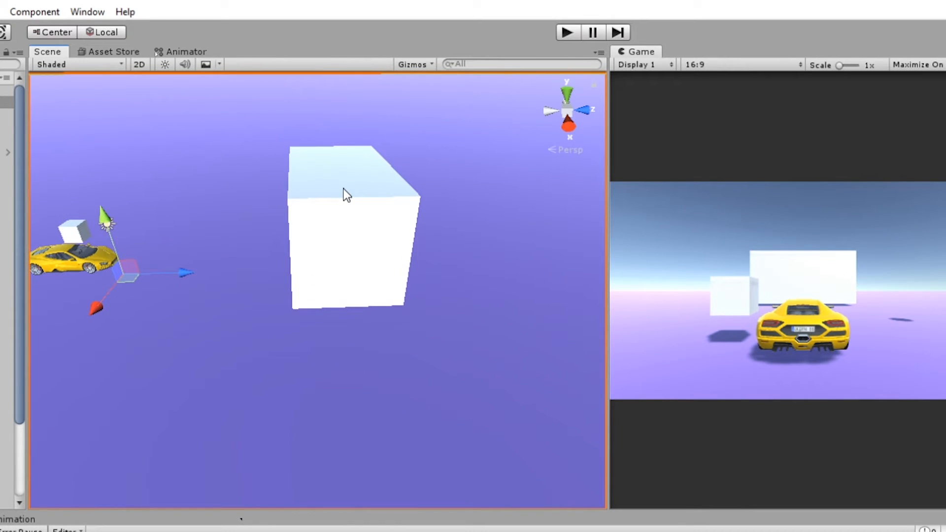
left_click_drag(347, 195, 498, 252)
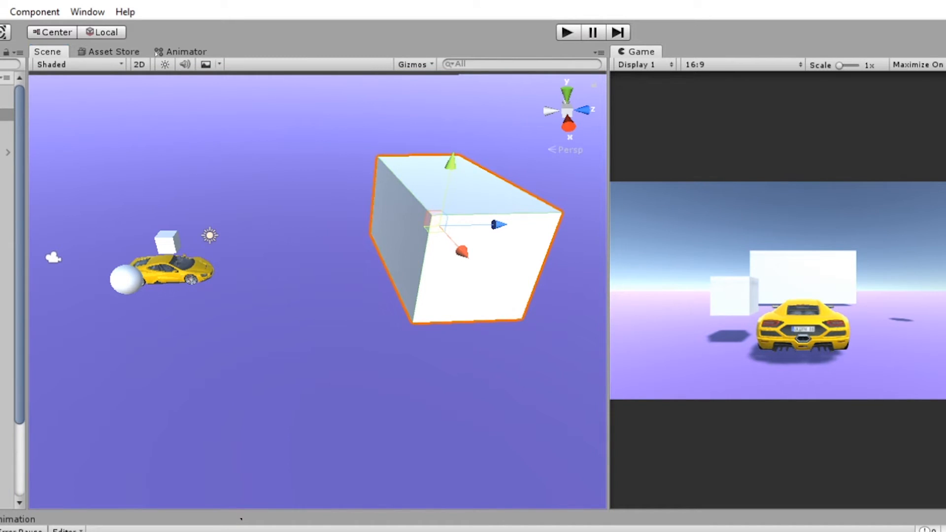
mouse_move(678, 155)
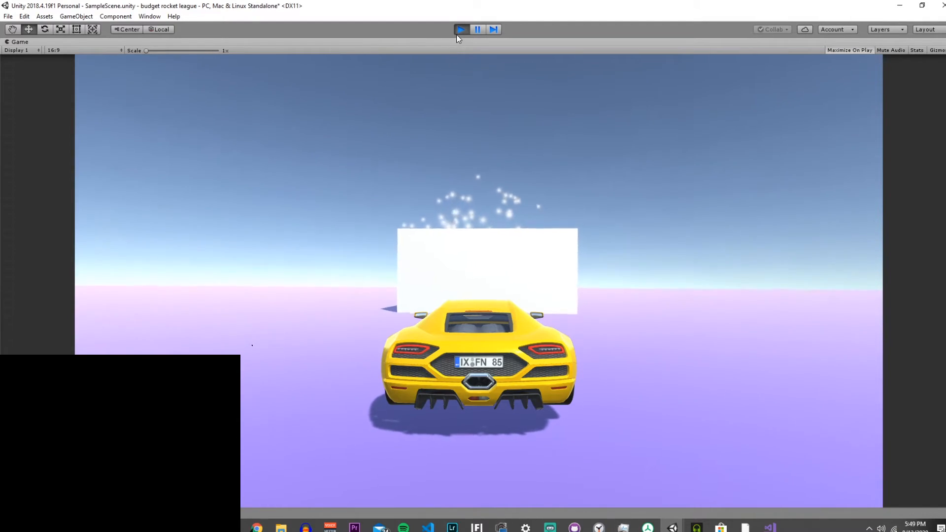
left_click(461, 29)
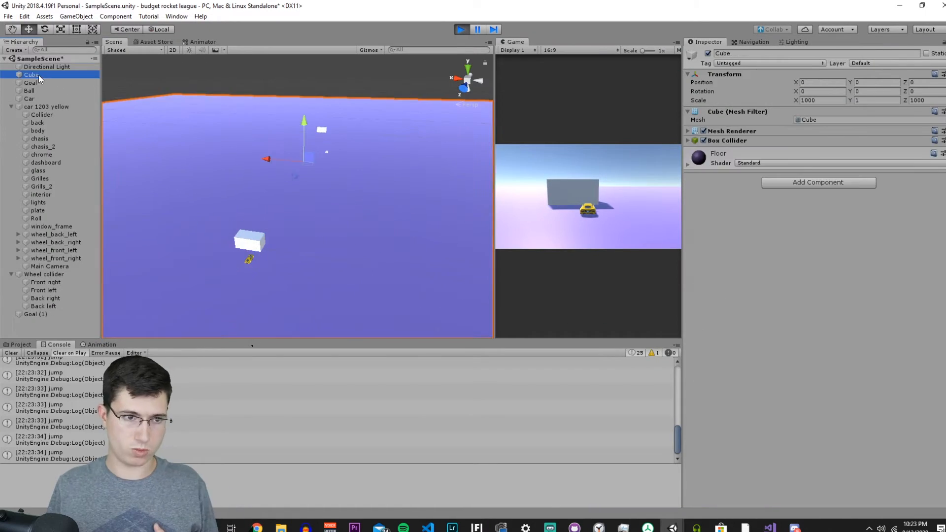
Check the floor's size and adjust the fourth wall's rotation.
left_click(29, 83)
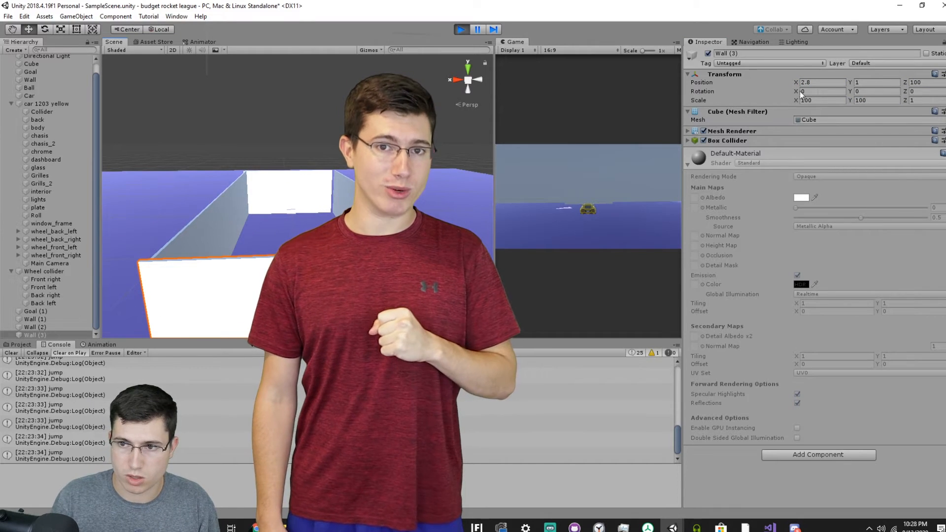
left_click(820, 82)
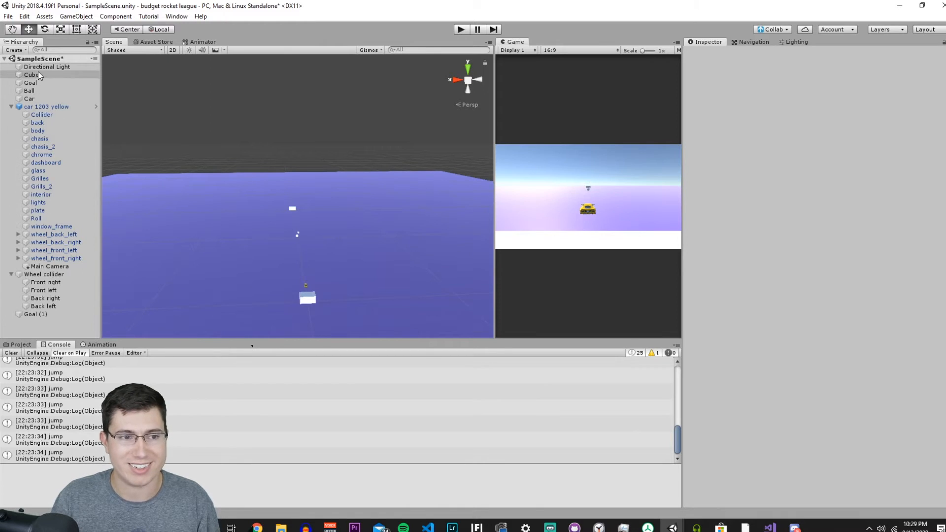
Inspect the floor cube, then add a new Cube to the Hierarchy as the wall.
left_click(31, 74)
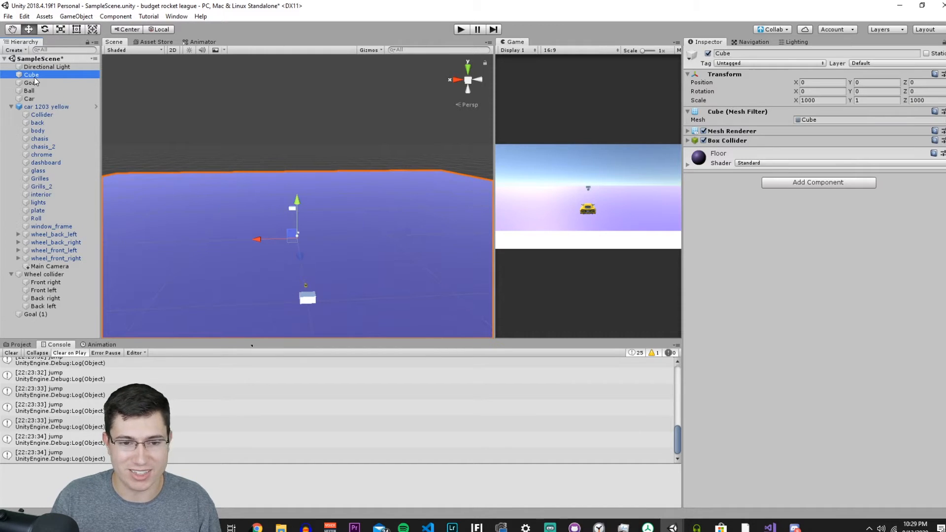
right_click(30, 91)
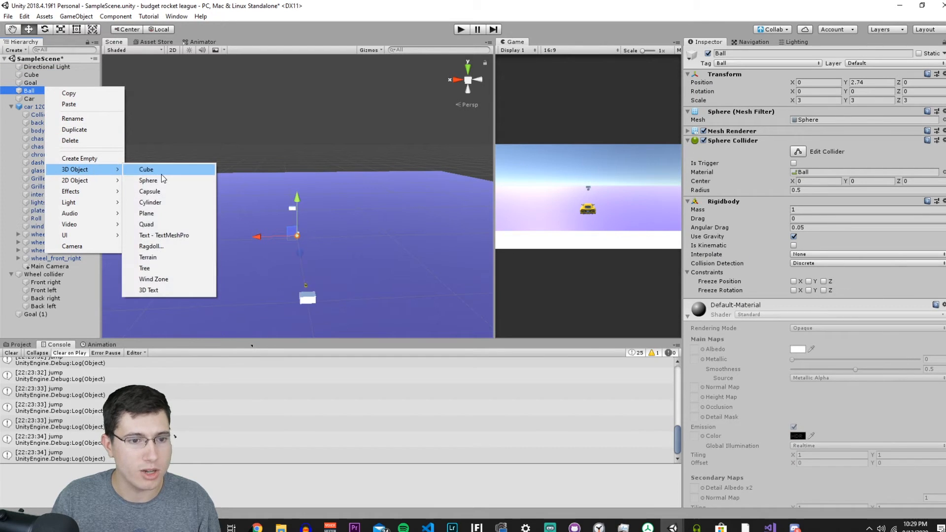
left_click(146, 169)
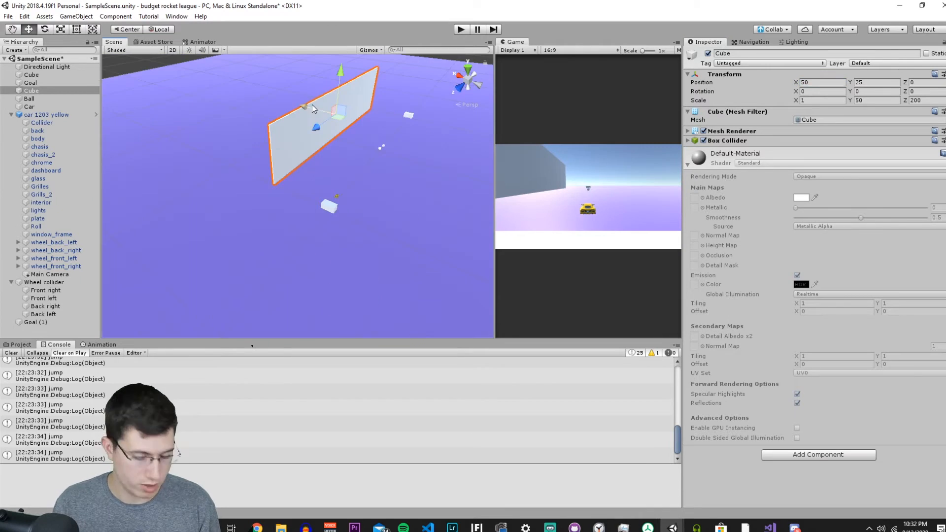
right_click(36, 331)
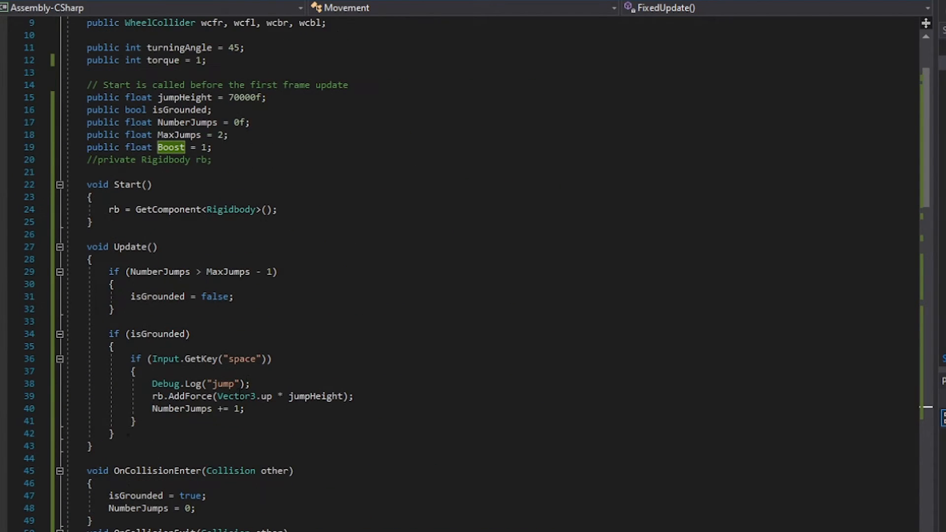
Enter play mode to test the car with the new Boost field.
left_click(566, 27)
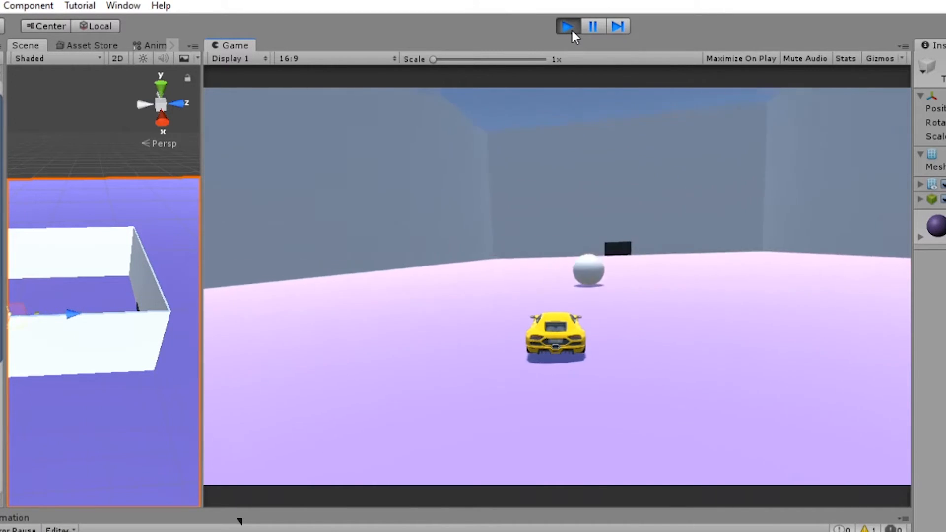
left_click(565, 26)
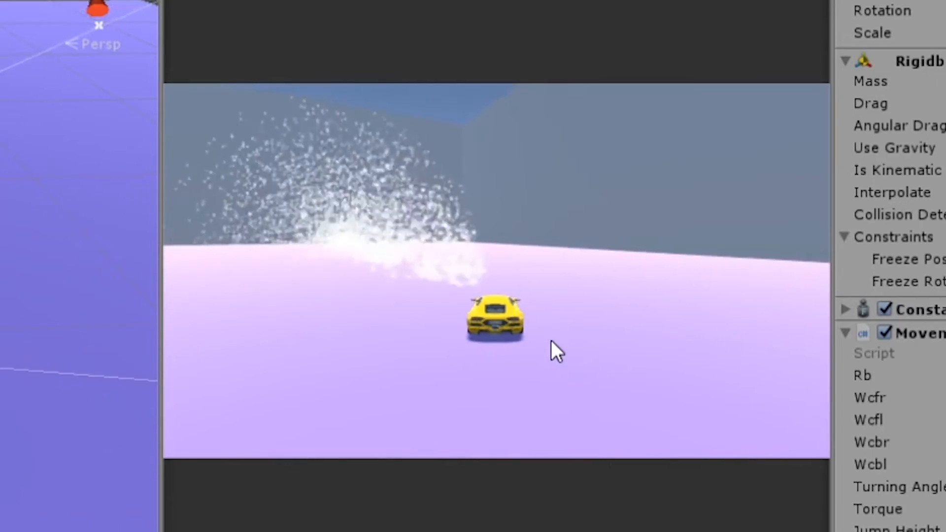
mouse_move(470, 371)
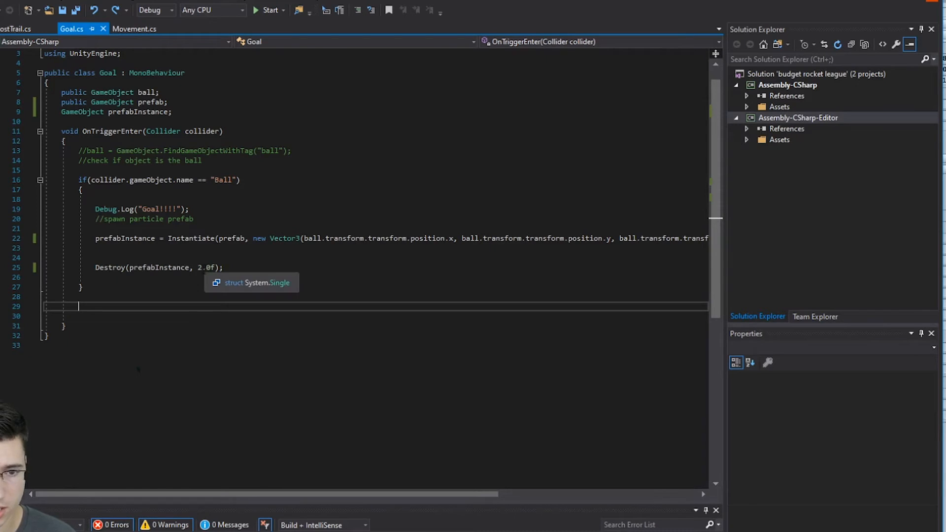
Add a 180-degree offset to the boost trail's y euler angle.
left_click(19, 28)
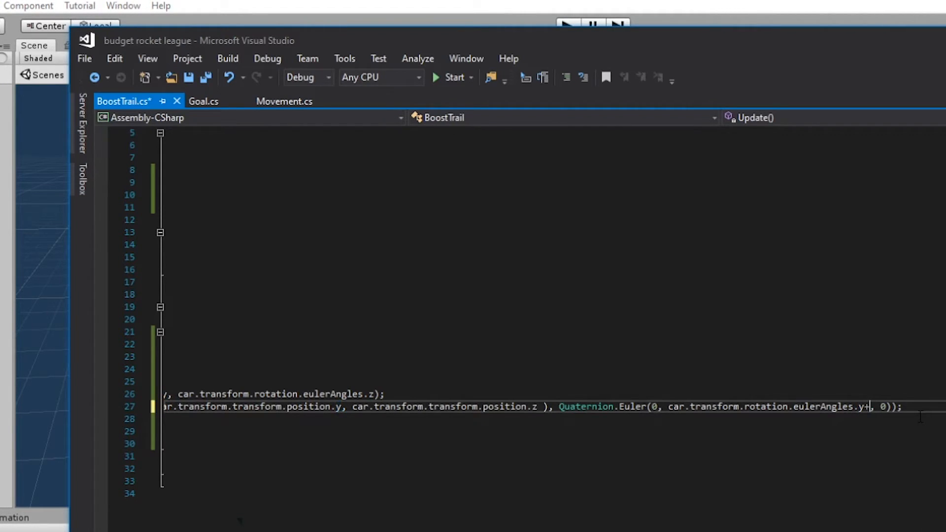
type("180")
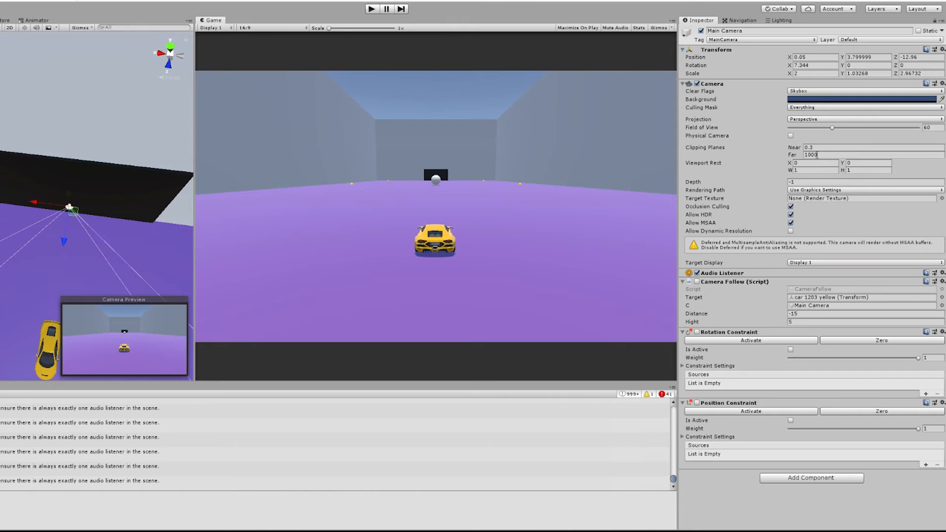
Set the Main Camera's Viewport Rect width to 0.5.
left_click(814, 170)
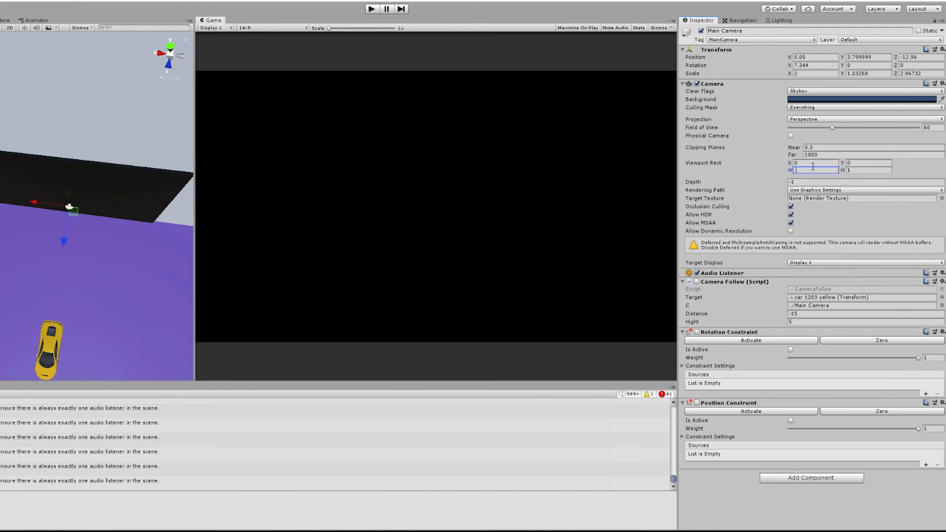
type("0.5")
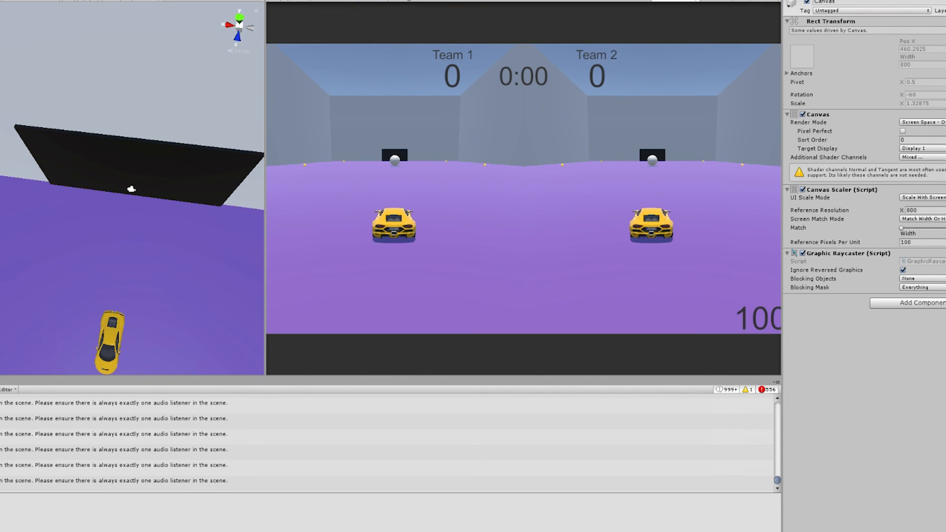
mouse_move(403, 69)
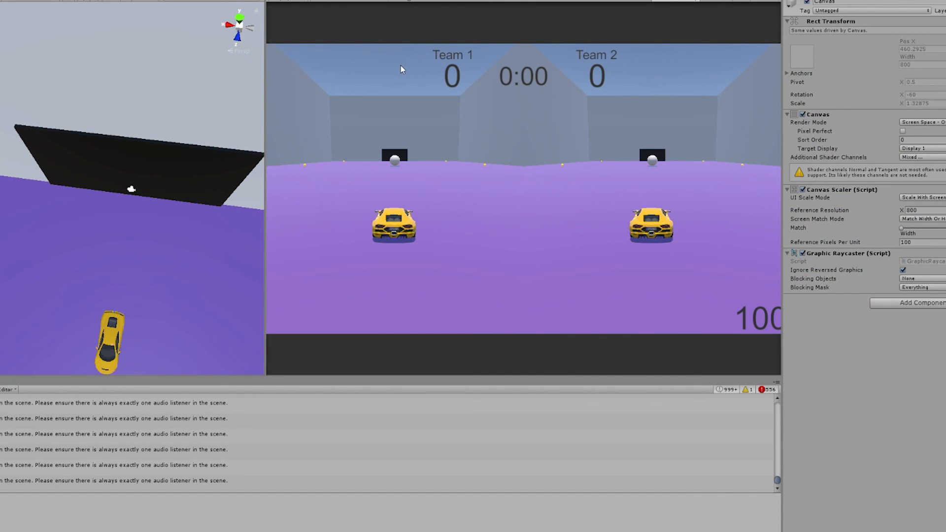